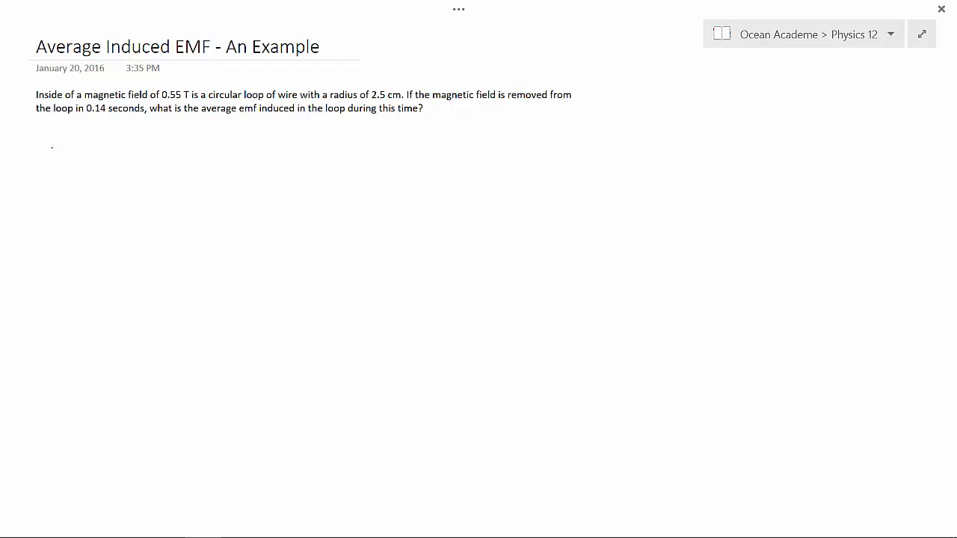
Handwrite the givens B = .55 T, r = .025 m, Δt = .14 seconds, and emf = ?
left_click_drag(45, 153, 78, 150)
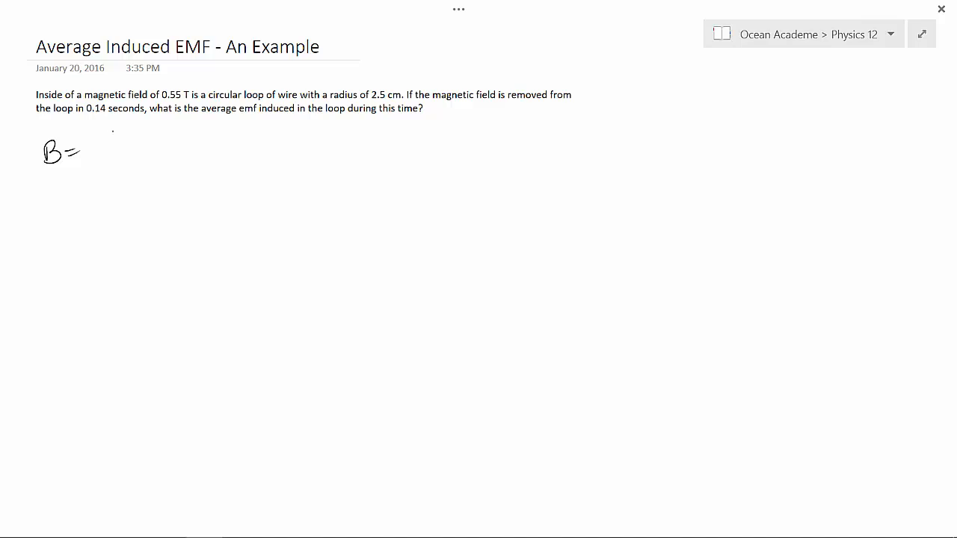
left_click_drag(90, 153, 146, 142)
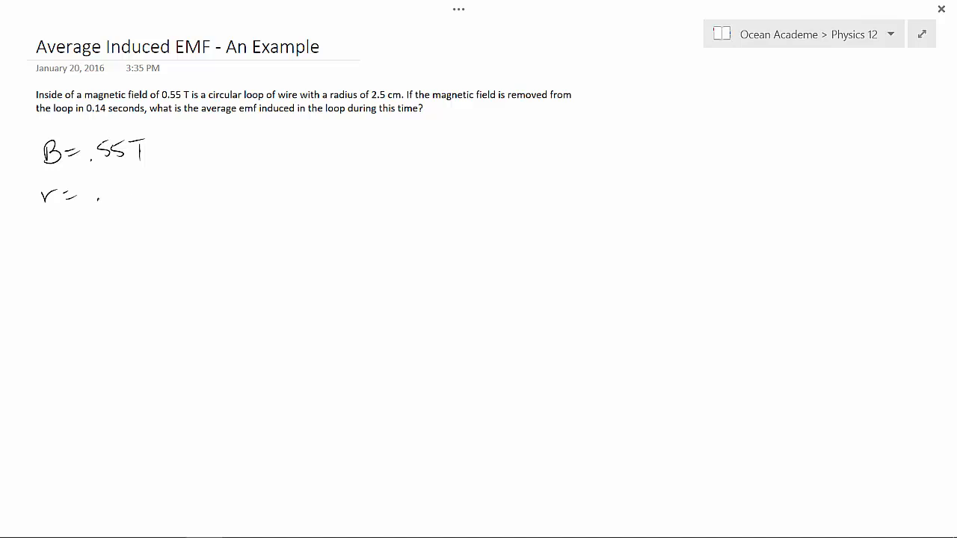
left_click_drag(97, 190, 179, 191)
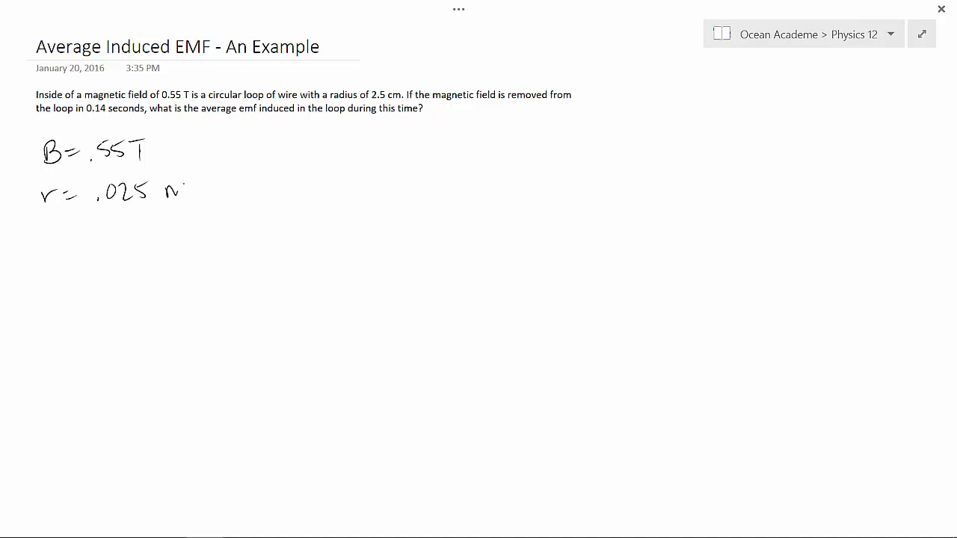
left_click_drag(172, 195, 195, 187)
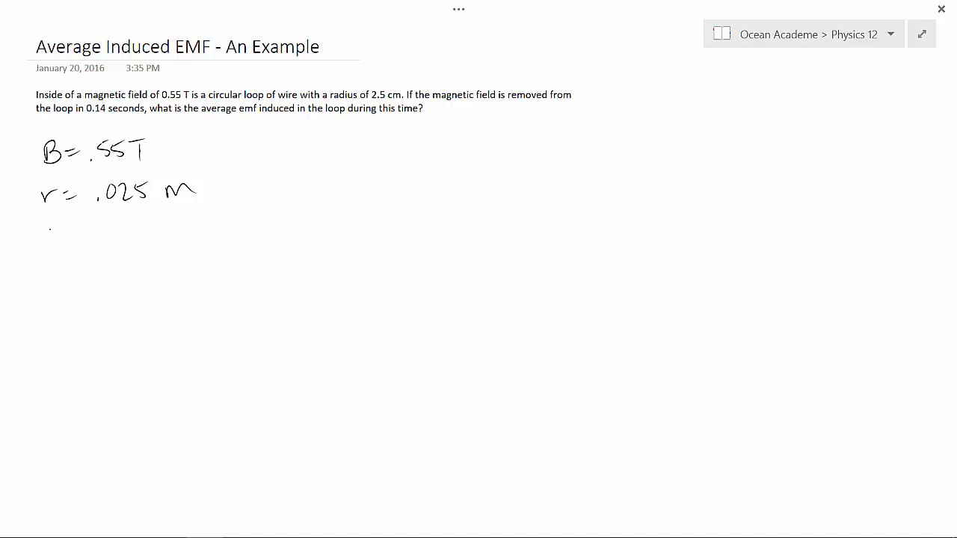
left_click_drag(26, 239, 59, 232)
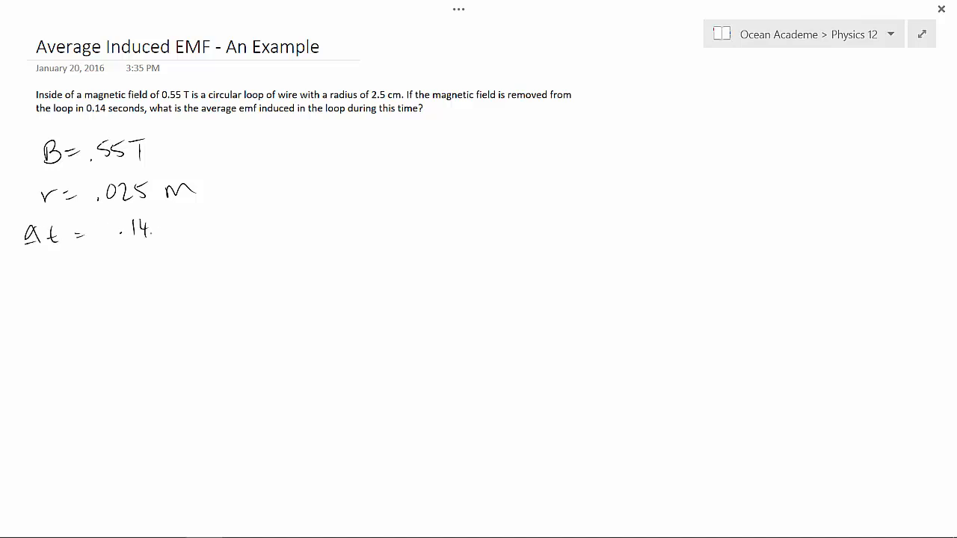
left_click_drag(157, 228, 246, 228)
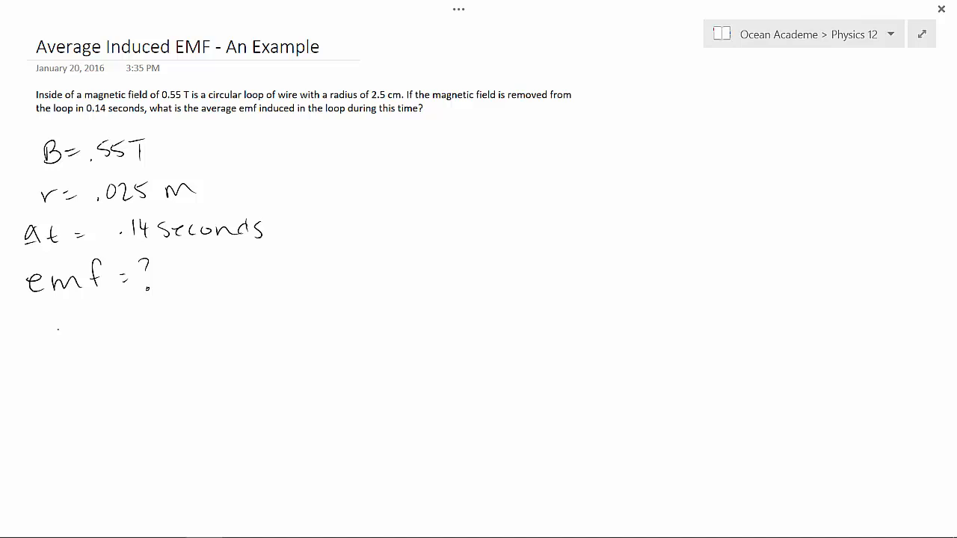
Write Φ = BA and A = πr² below the givens, with a large curve sweeping right.
left_click_drag(54, 321, 54, 355)
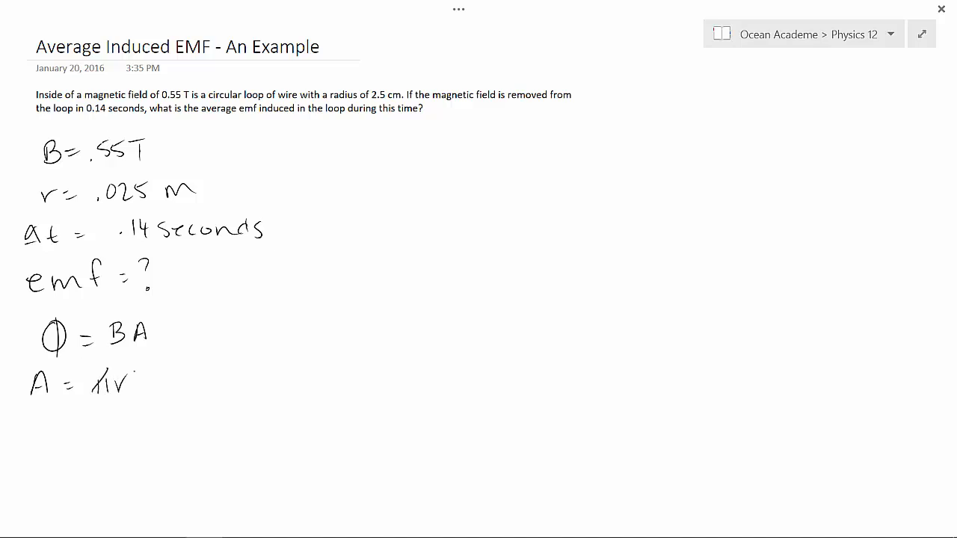
left_click(139, 367)
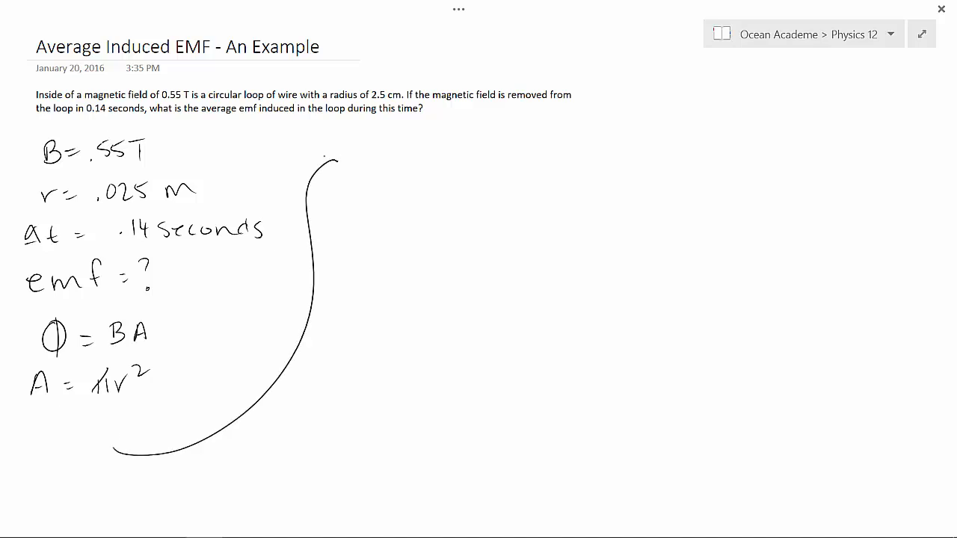
Add an arrowhead to the curve and write ε = NΔΦ/Δt at its tip.
left_click_drag(333, 160, 351, 172)
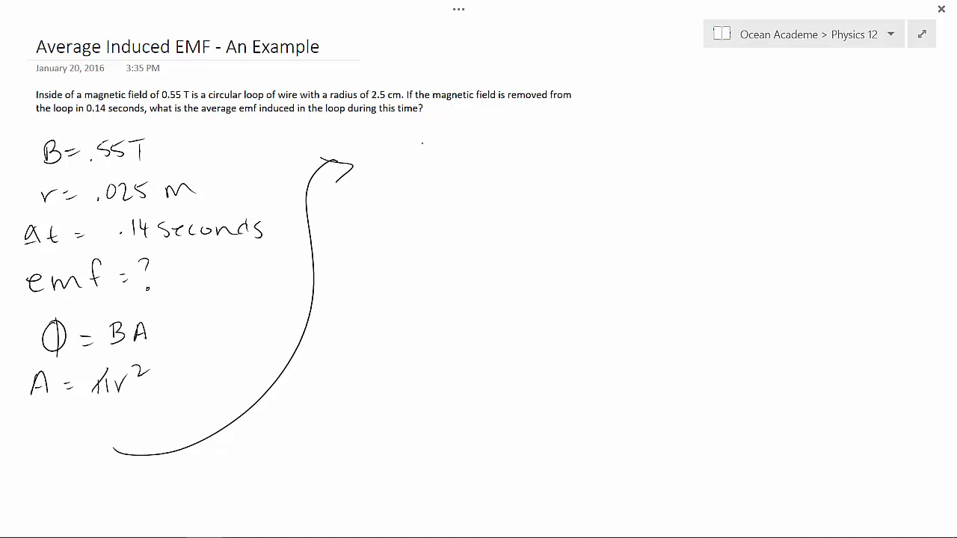
left_click_drag(404, 157, 471, 157)
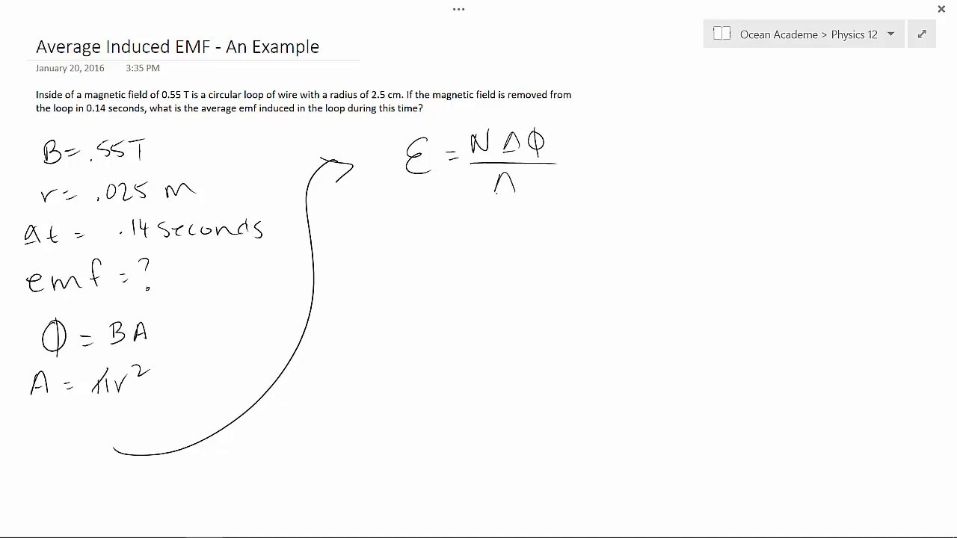
left_click_drag(493, 183, 538, 194)
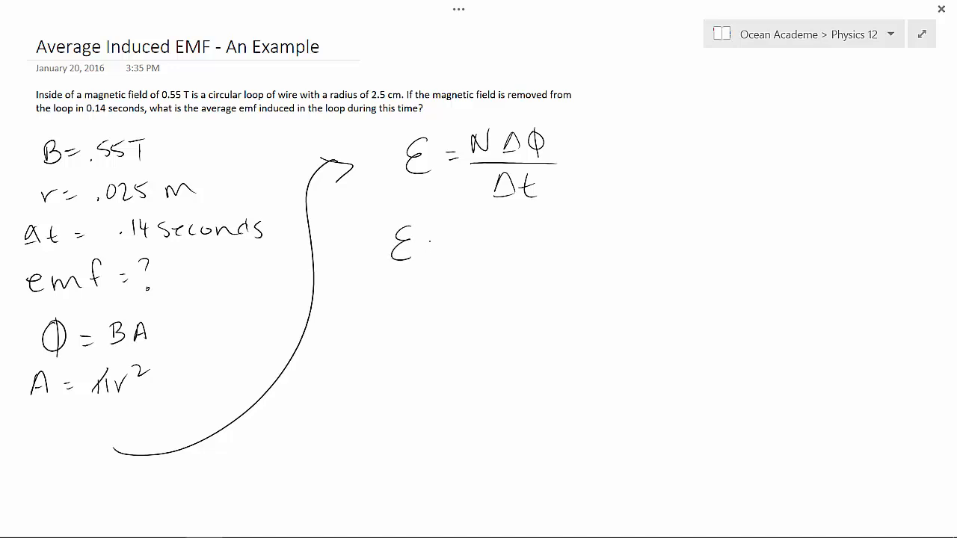
Write ε = 1(.55)(π)(.025)² over .14, then the result = .01 V.
left_click_drag(426, 239, 441, 240)
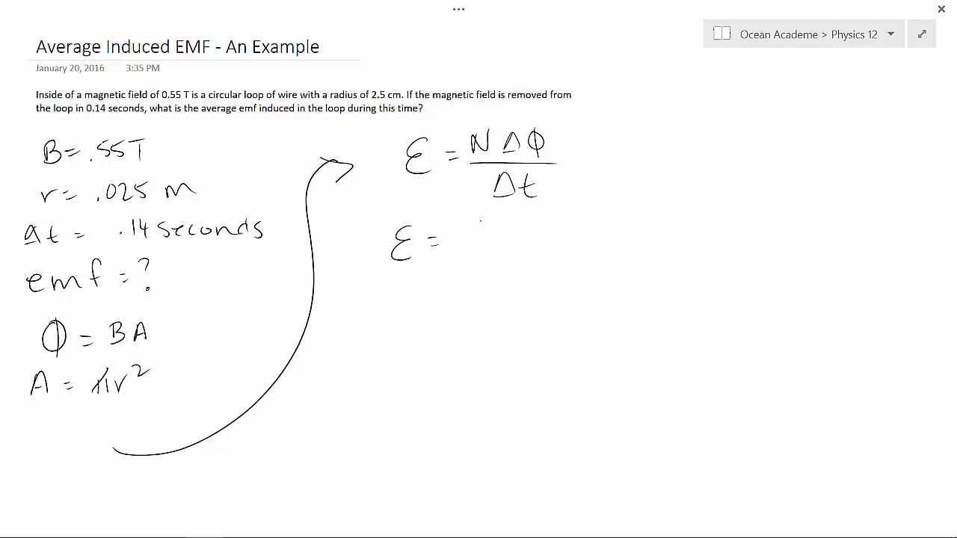
left_click_drag(456, 232, 508, 232)
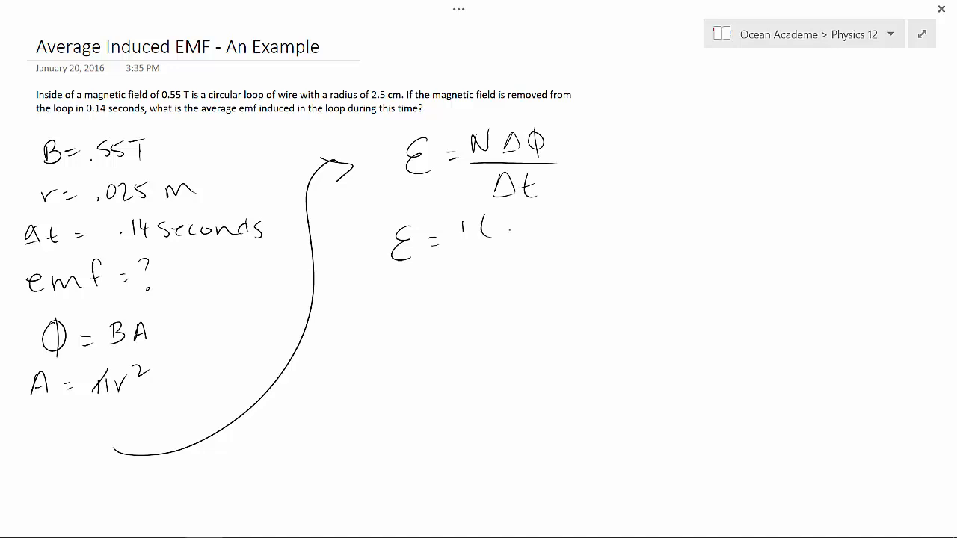
left_click_drag(494, 224, 546, 228)
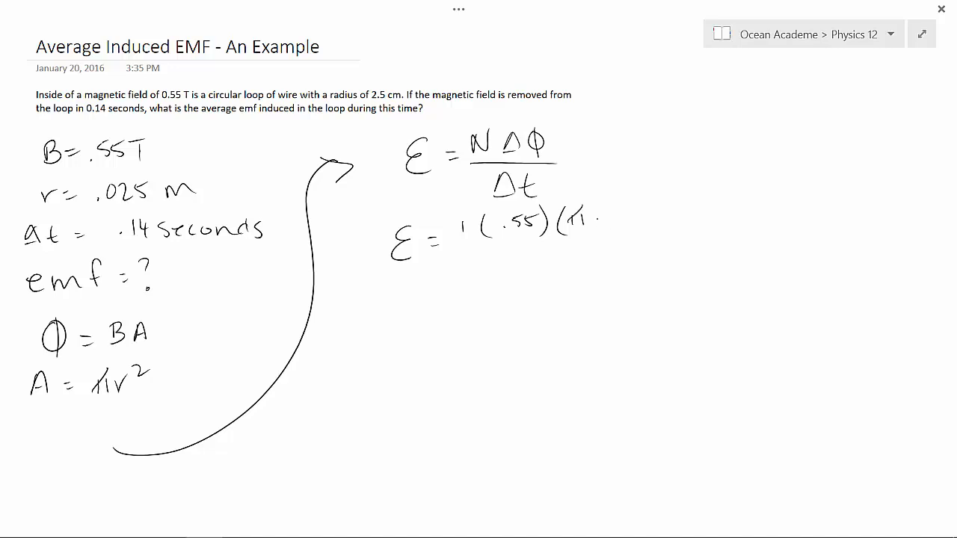
left_click_drag(591, 224, 606, 209)
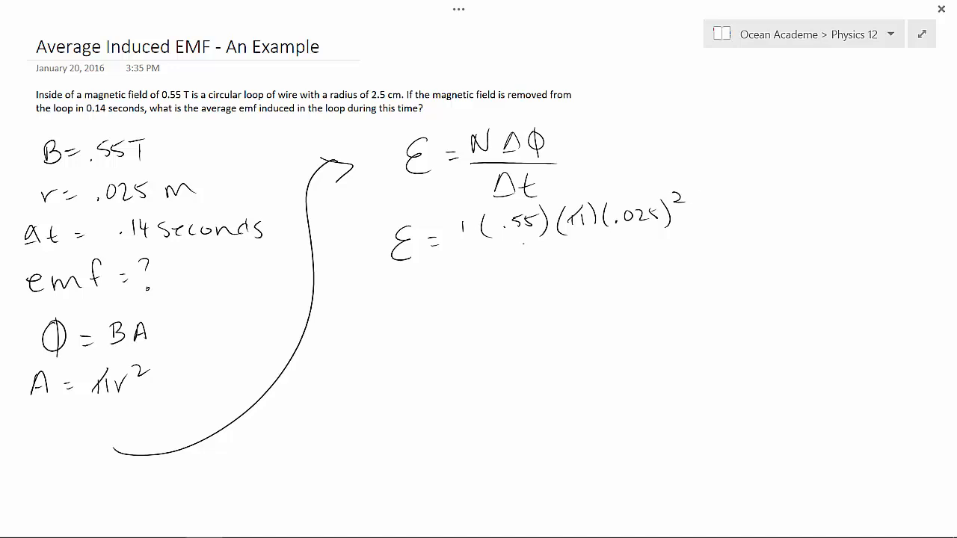
left_click_drag(478, 243, 699, 235)
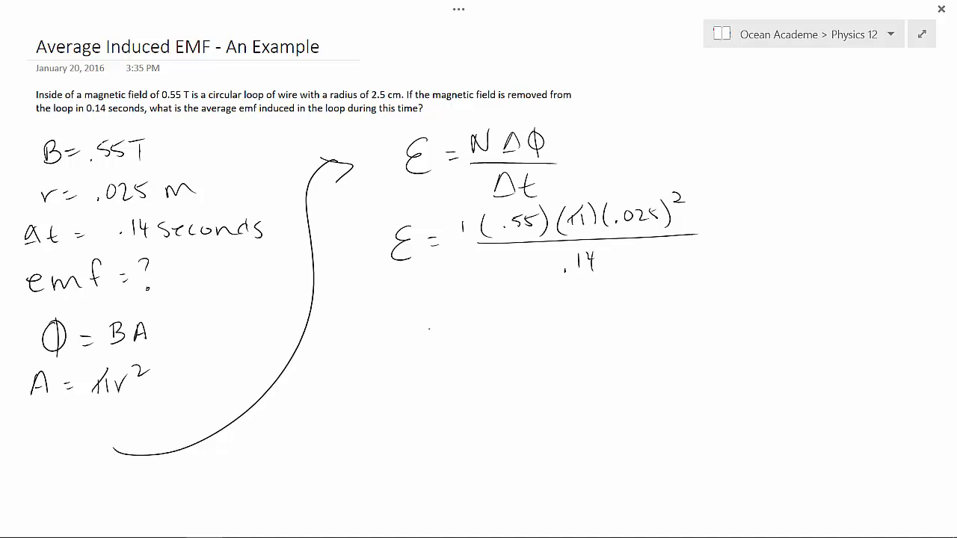
left_click(430, 336)
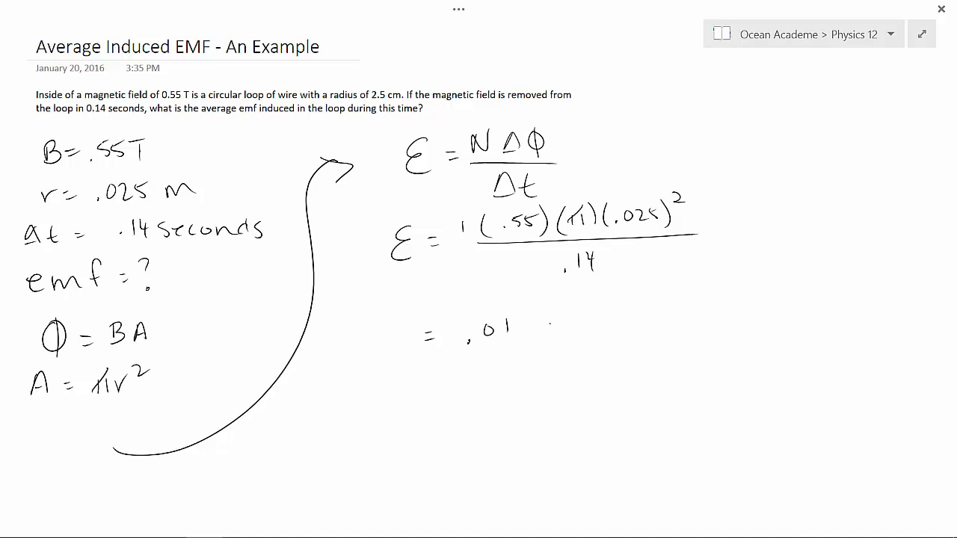
left_click_drag(538, 314, 549, 333)
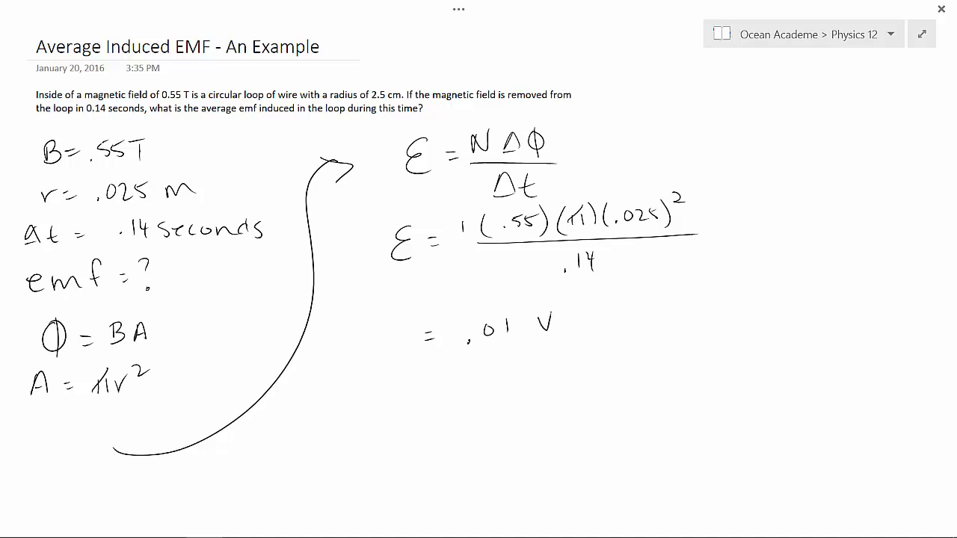